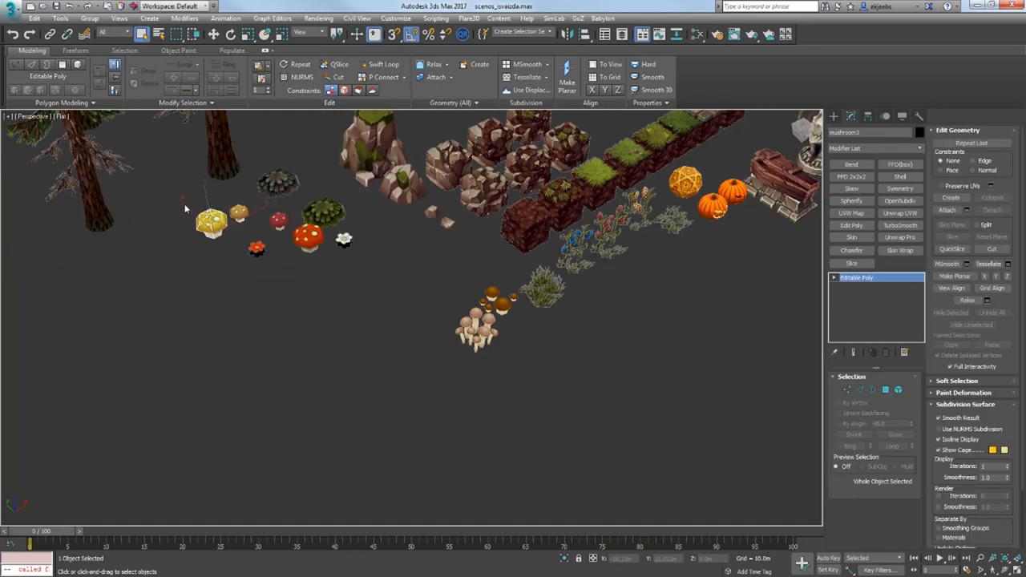
Step: Select the mushrooms_01, mushrooms_02 and grass_01 props and start File > Export for each
left_click(11, 6)
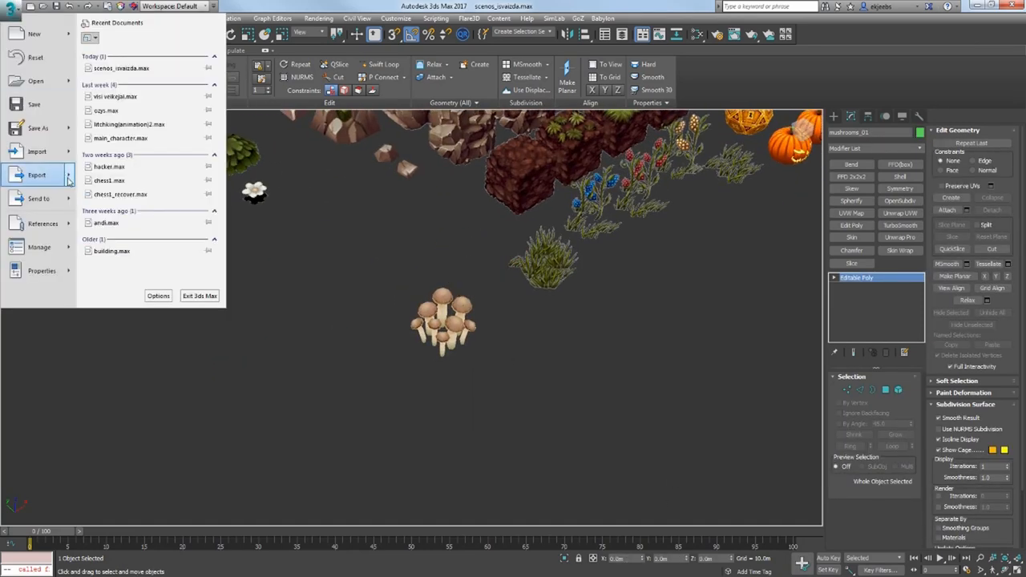
left_click(37, 175)
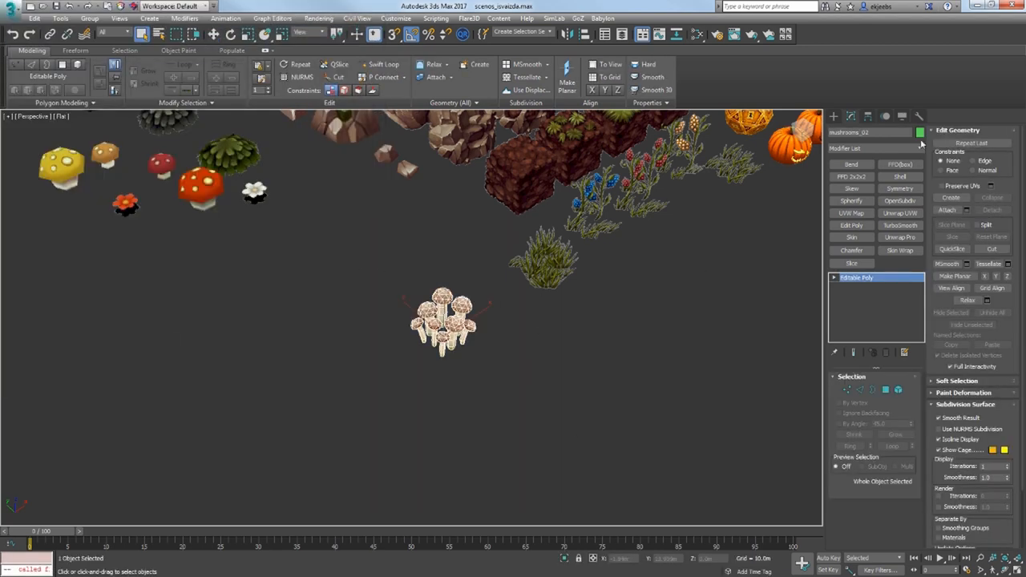
left_click(11, 17)
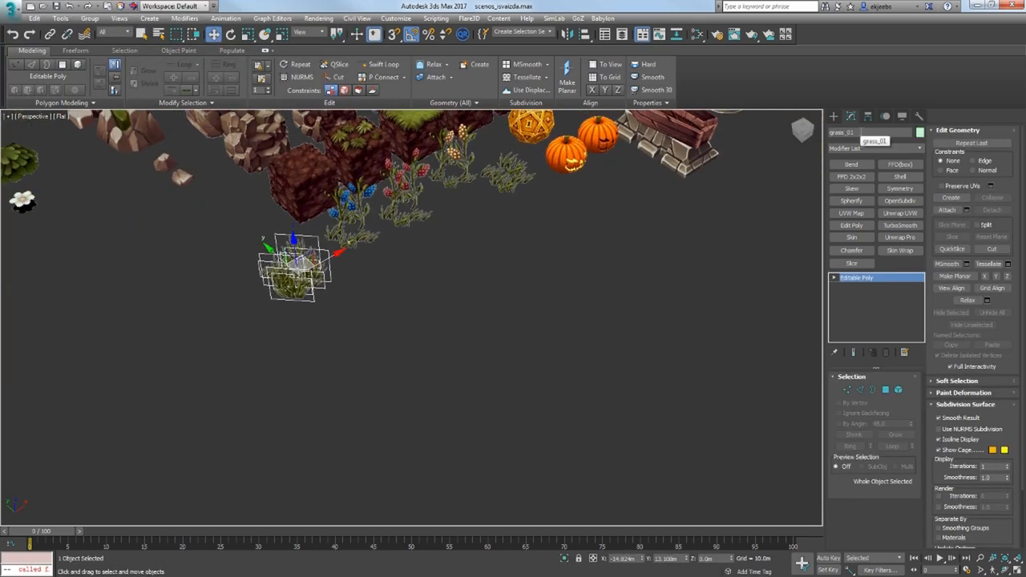
left_click(10, 6)
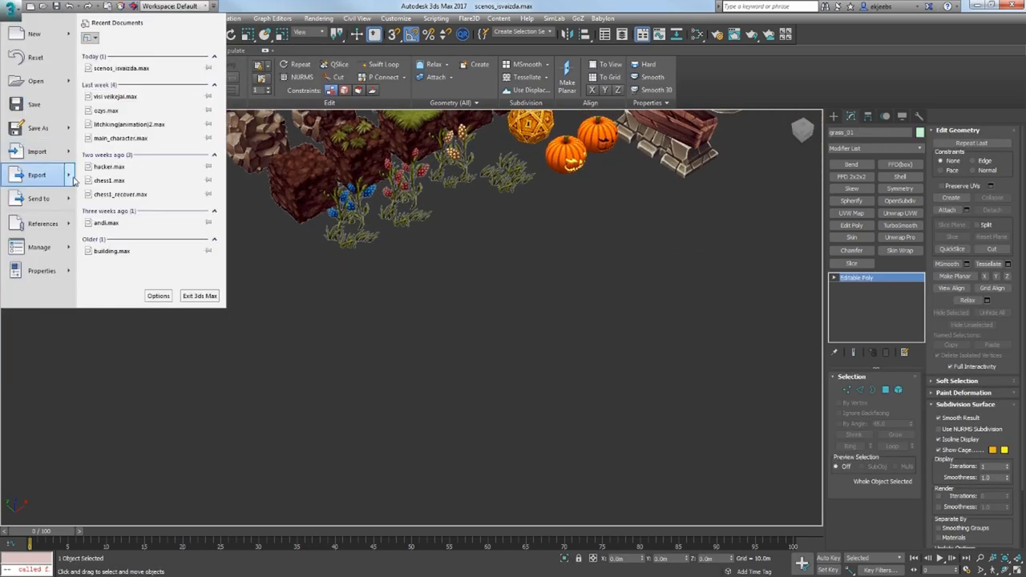
left_click(37, 175)
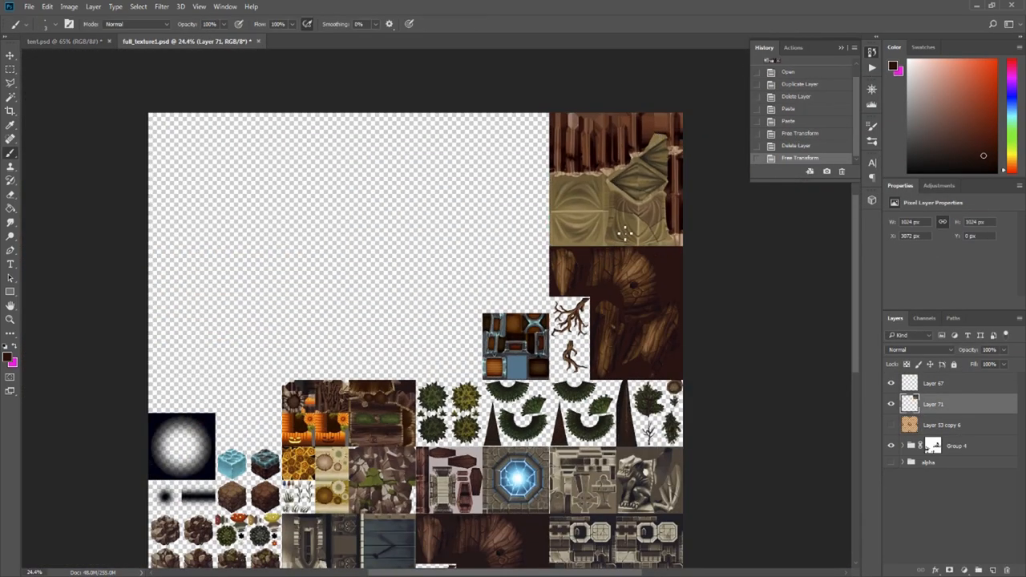
Step: Open the full_texture1.psd prop texture atlas in Photoshop
left_click(72, 41)
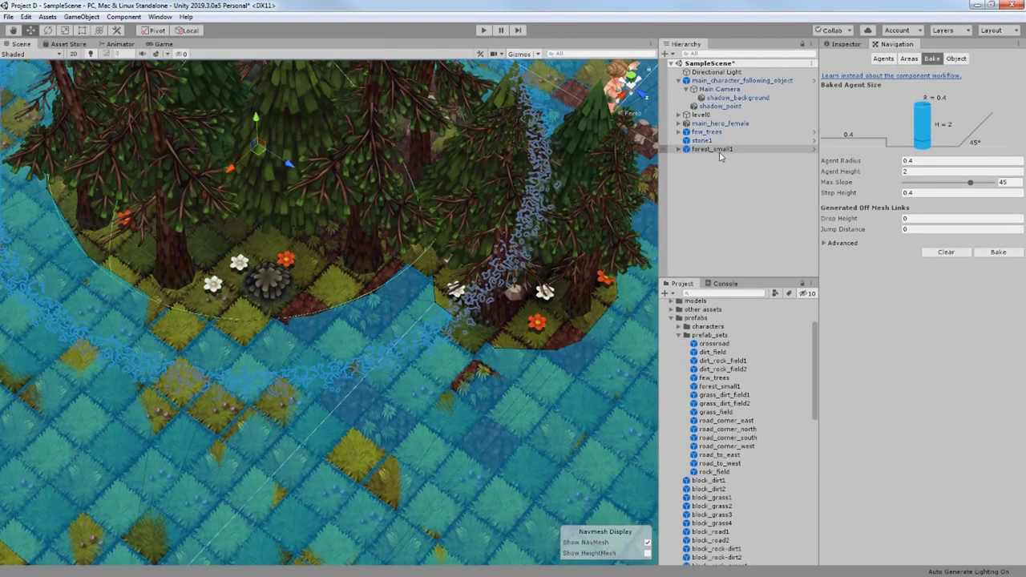
Step: Select forest_small1 to check its Capsule Collider, and scroll the Project prefabs list
left_click(712, 148)
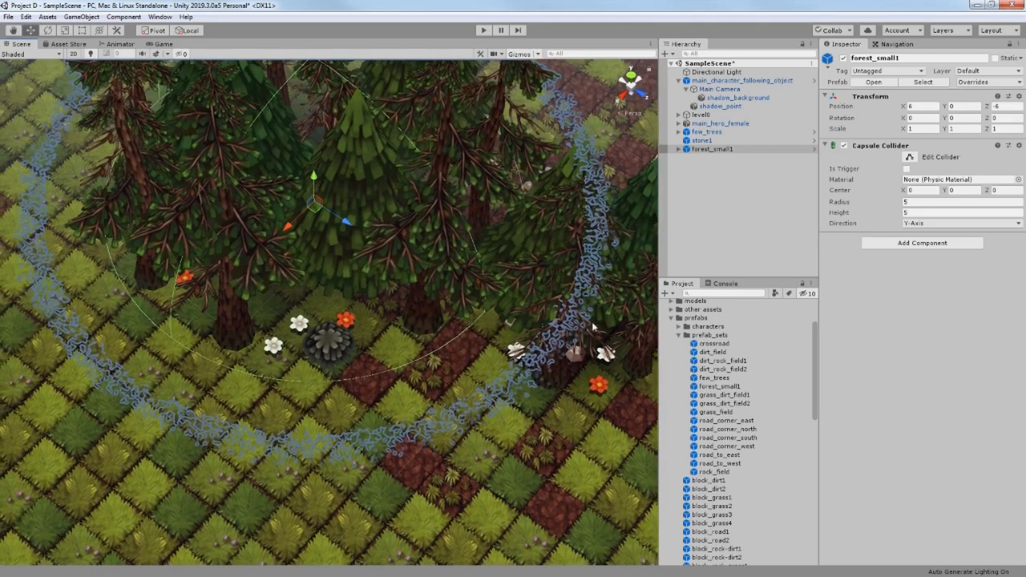
scroll("down", 3)
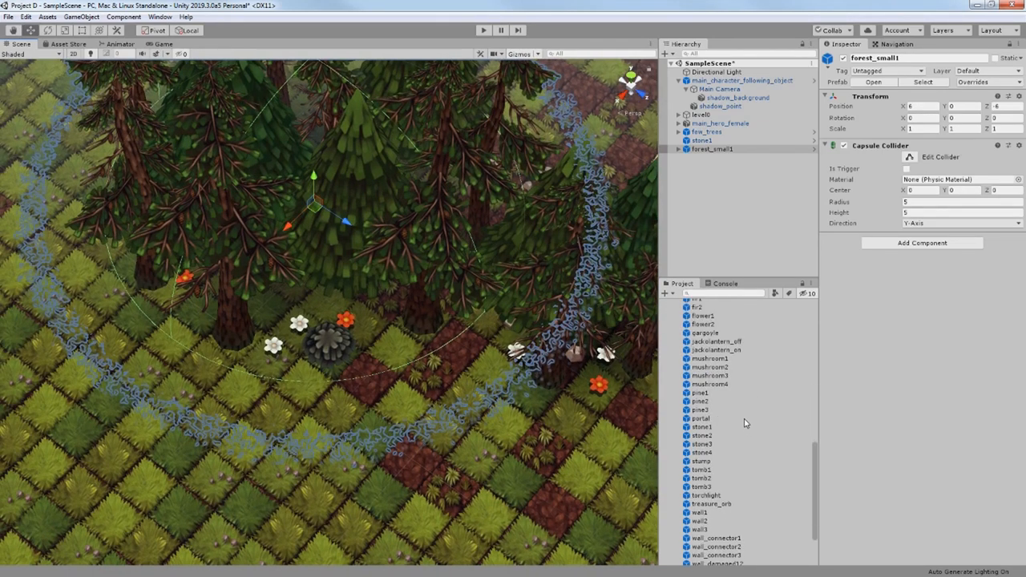
scroll("down", 3)
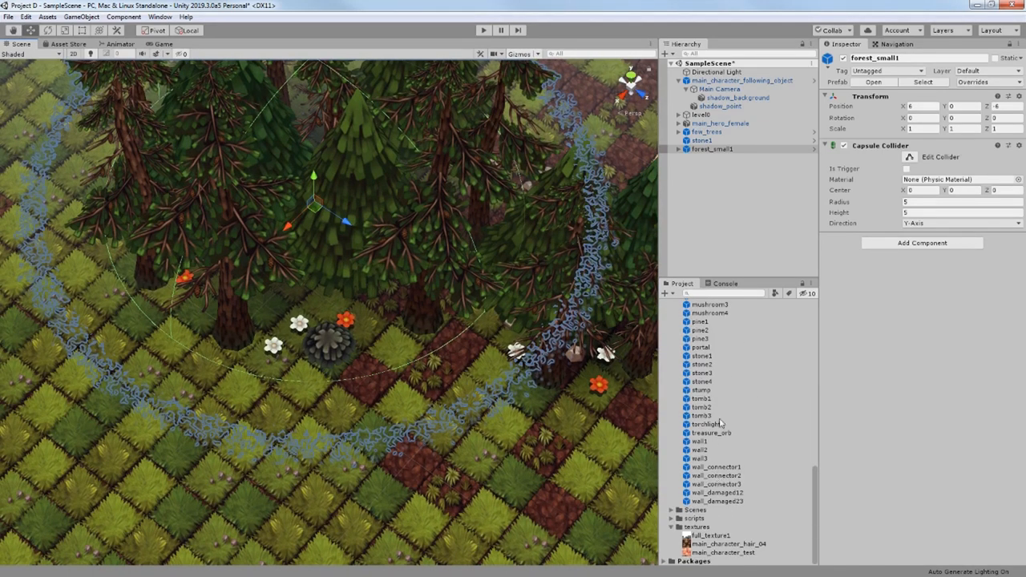
left_click(709, 351)
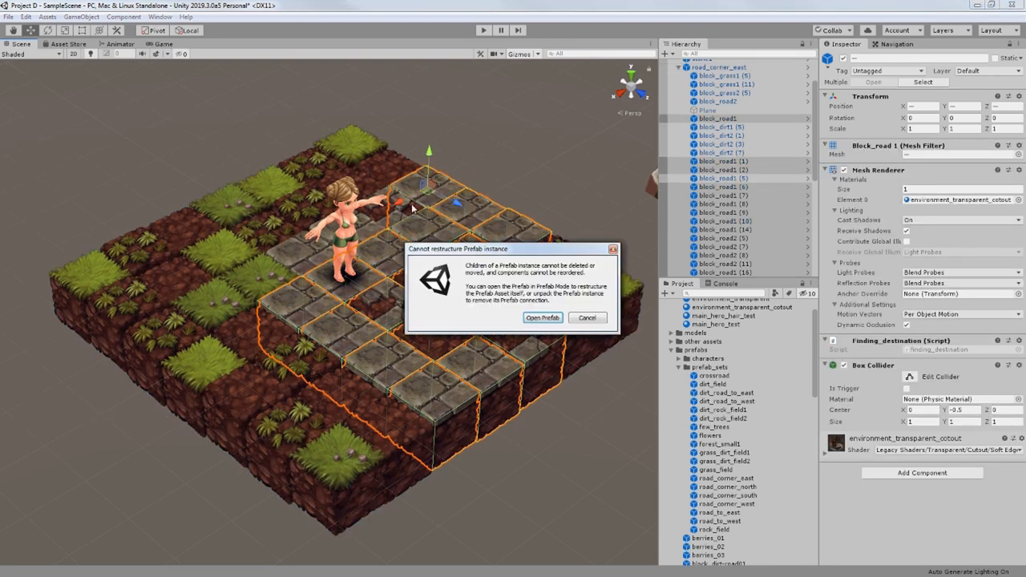
Step: Dismiss the 'Cannot restructure Prefab instance' warning, leaving the road blocks unchanged
left_click(587, 317)
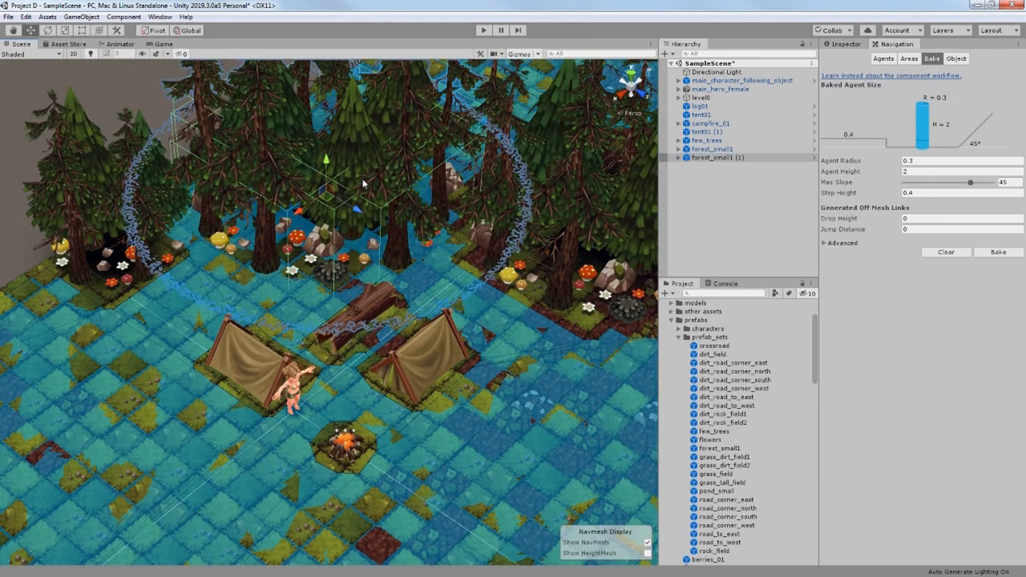
Step: Test-play the tent camp scene, stop it, and select forest_small1 for duplication
left_click(998, 252)
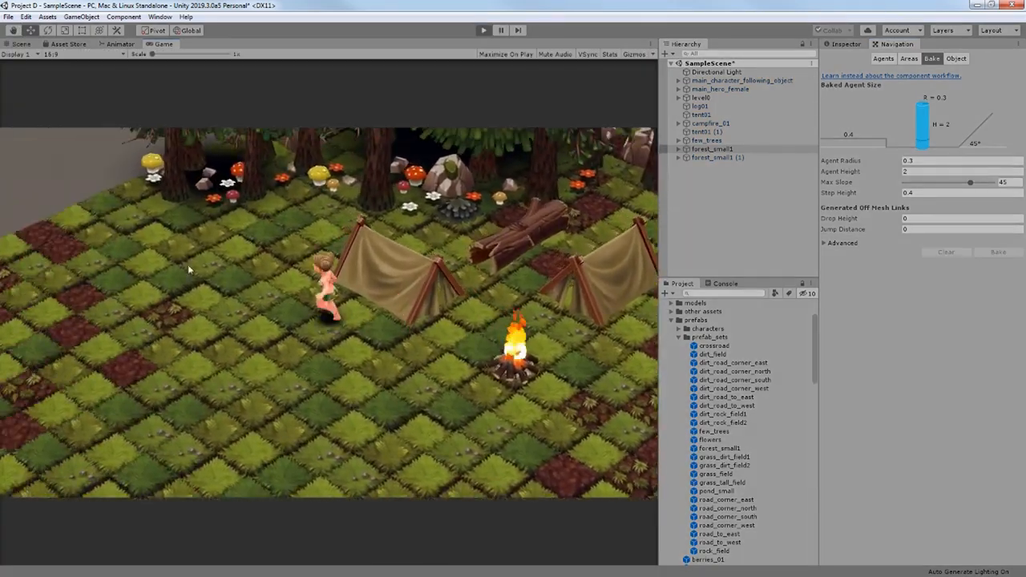
left_click(997, 252)
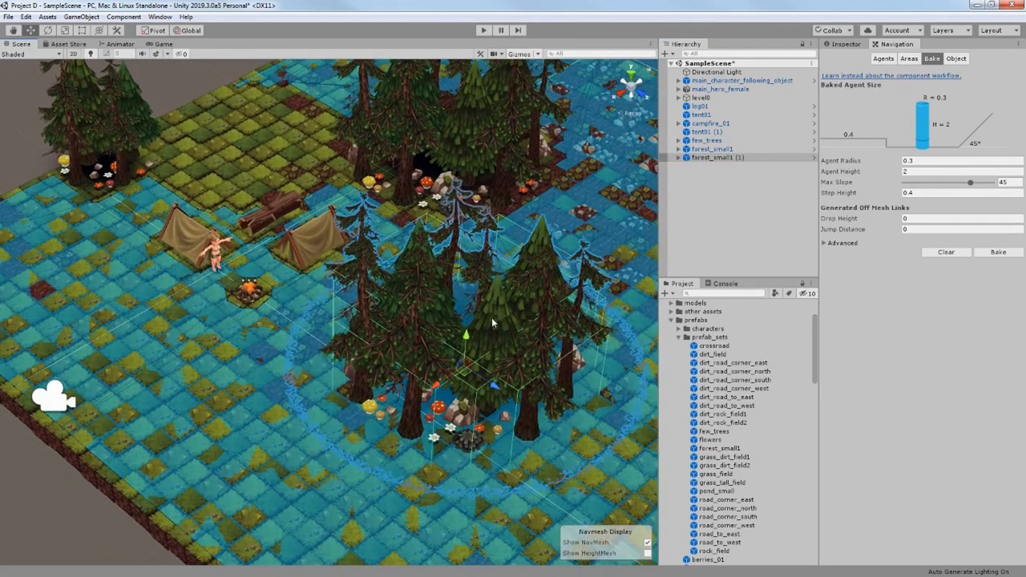
left_click(717, 157)
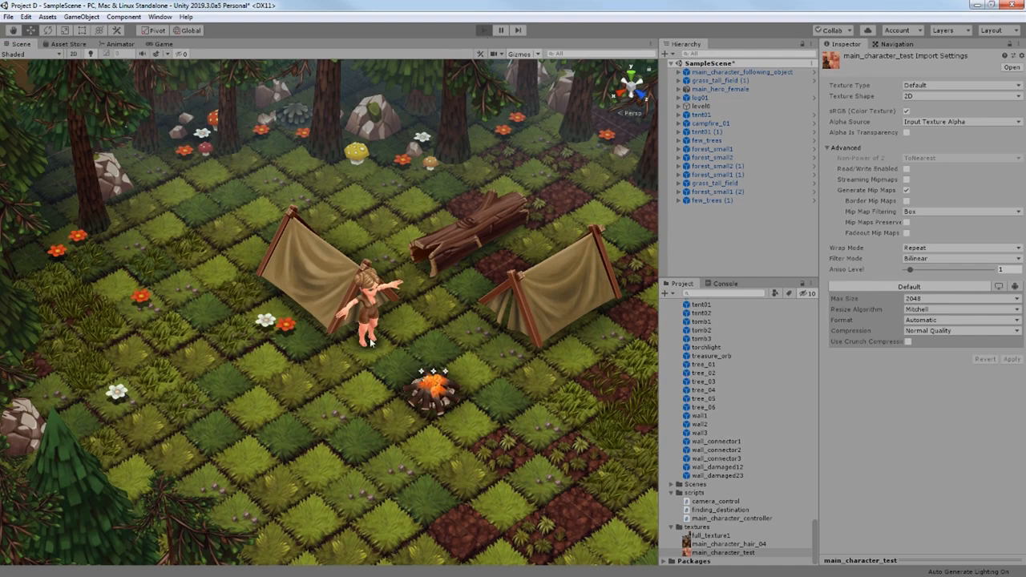
Step: Click the ground in the running game to walk the character there
left_click(484, 30)
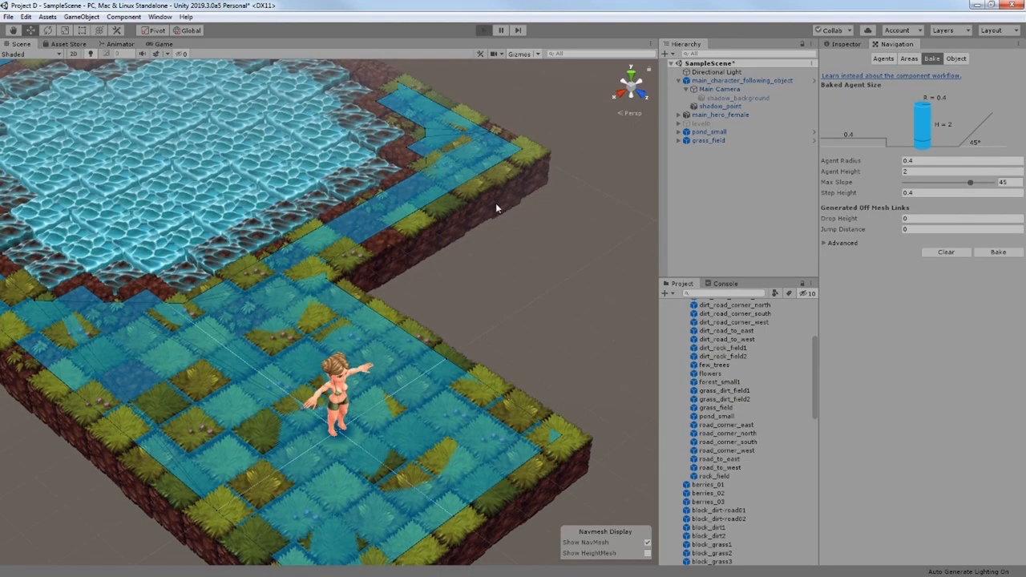
Step: Rebake the NavMesh so the grass field is walkable but the pond water is not
left_click(163, 44)
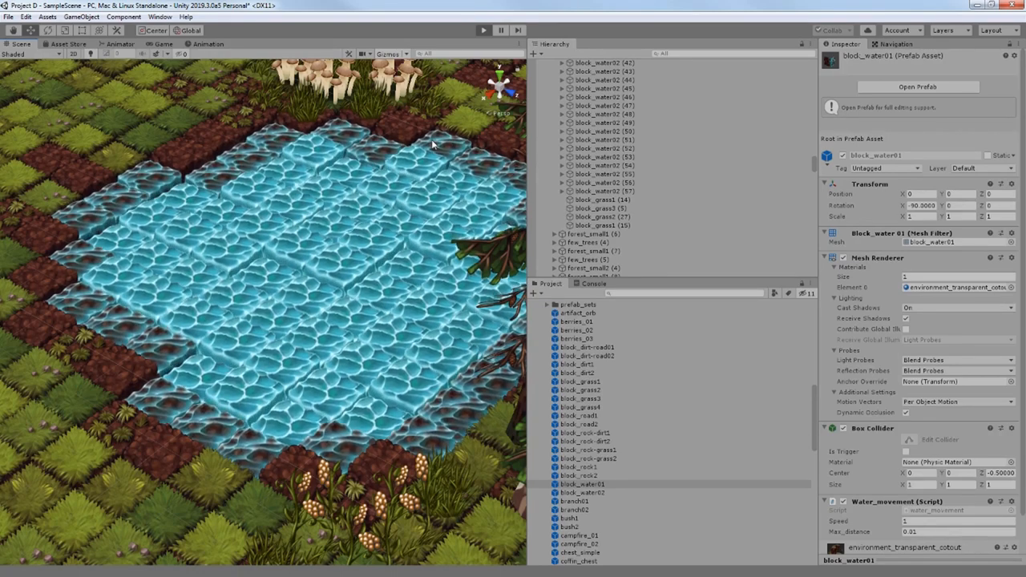
Step: Select the block_water01 prefab to inspect its Water_movement script
left_click(483, 30)
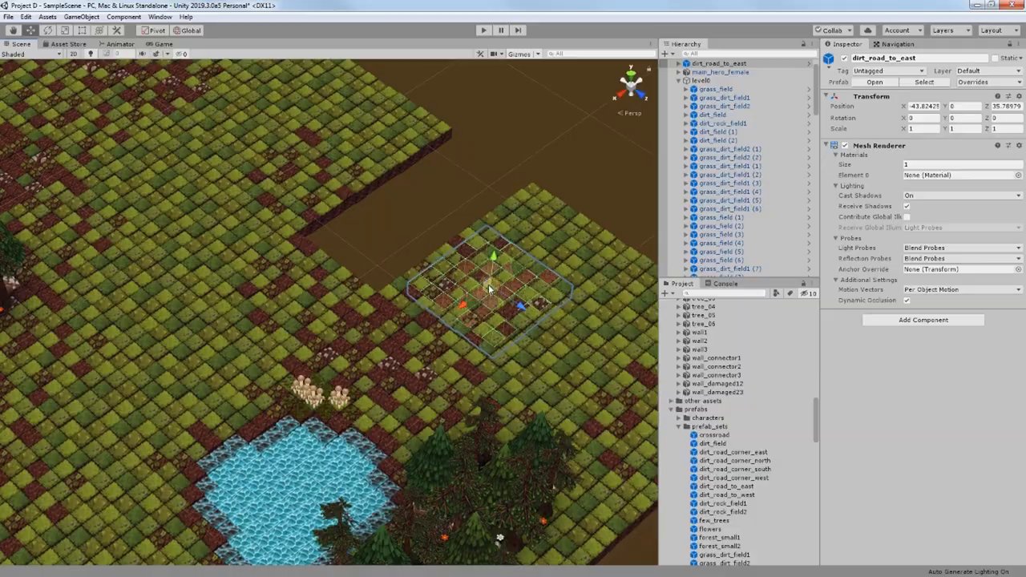
Step: Move the dirt road piece into the field layout, leaving a square hole
left_click_drag(493, 277, 381, 240)
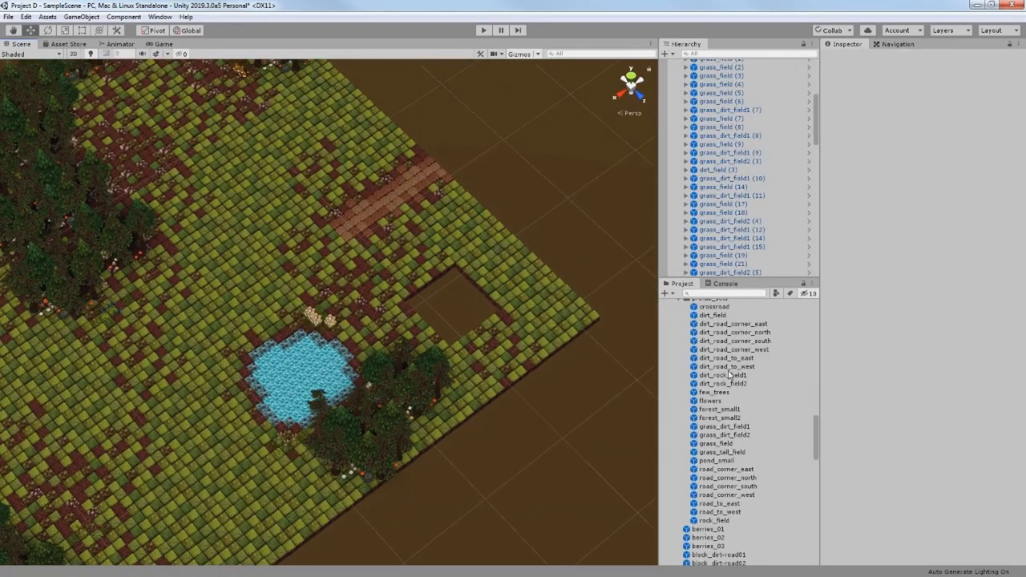
left_click(724, 434)
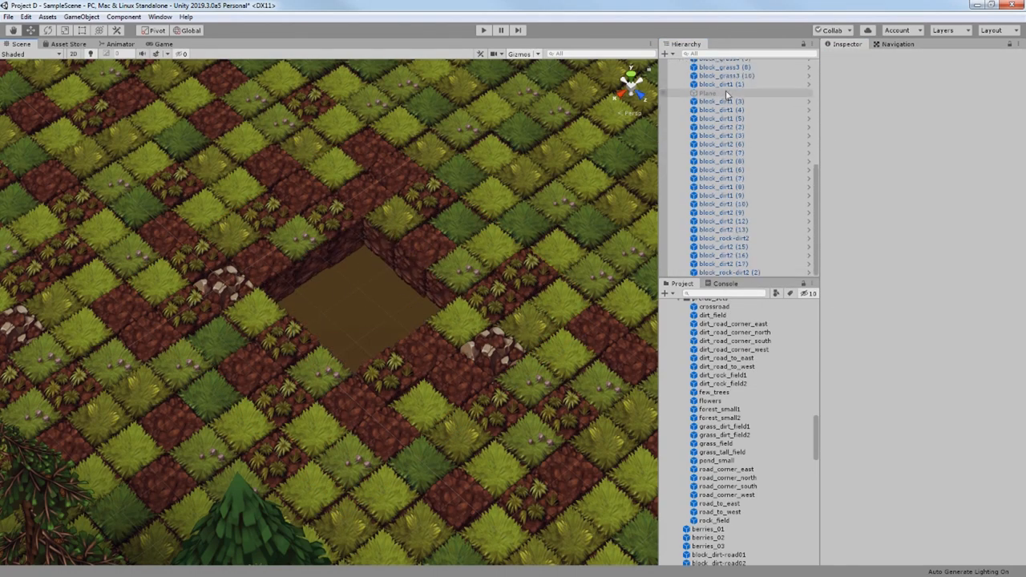
left_click(701, 445)
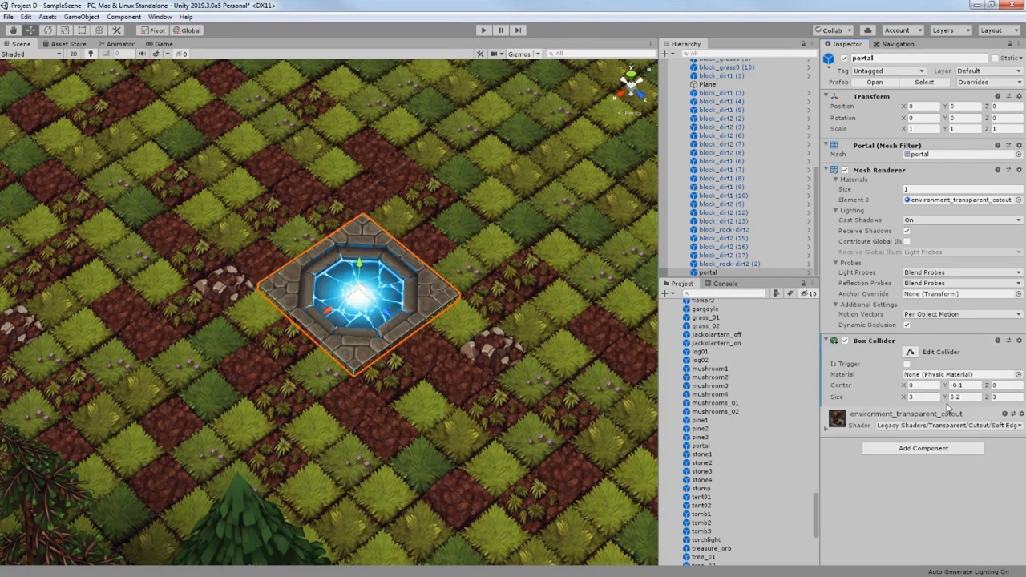
Step: Place the portal in the hole and save the field as the portal_field prefab
left_click(972, 82)
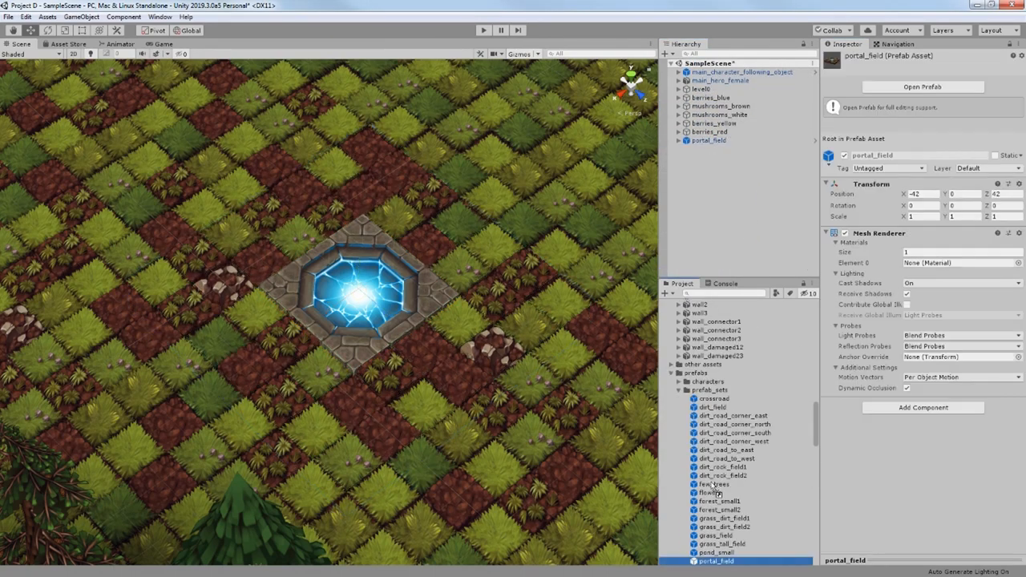
left_click(723, 114)
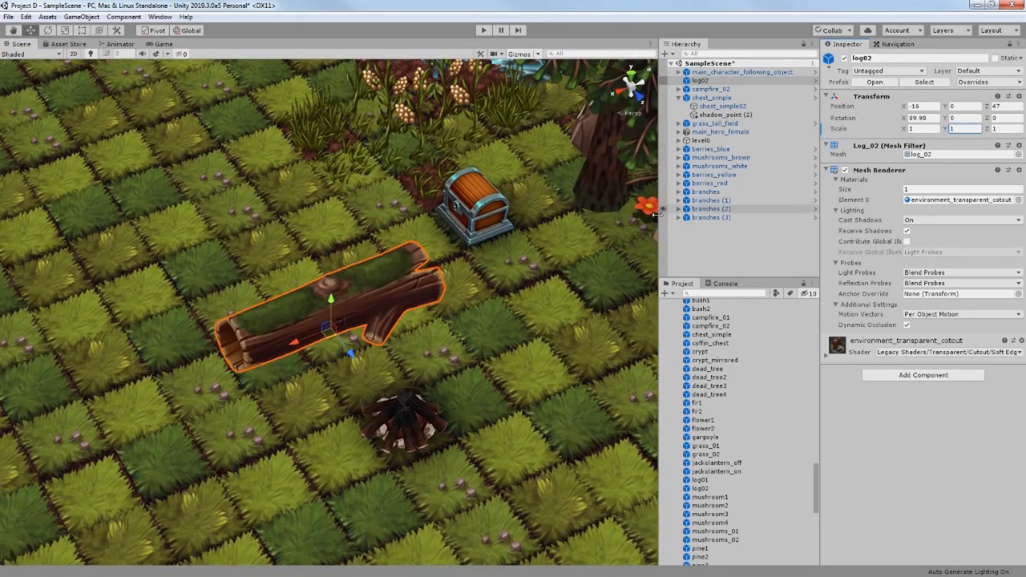
Step: Place the treasure chest and tent beside the pond, then run the camp scene
left_click(712, 97)
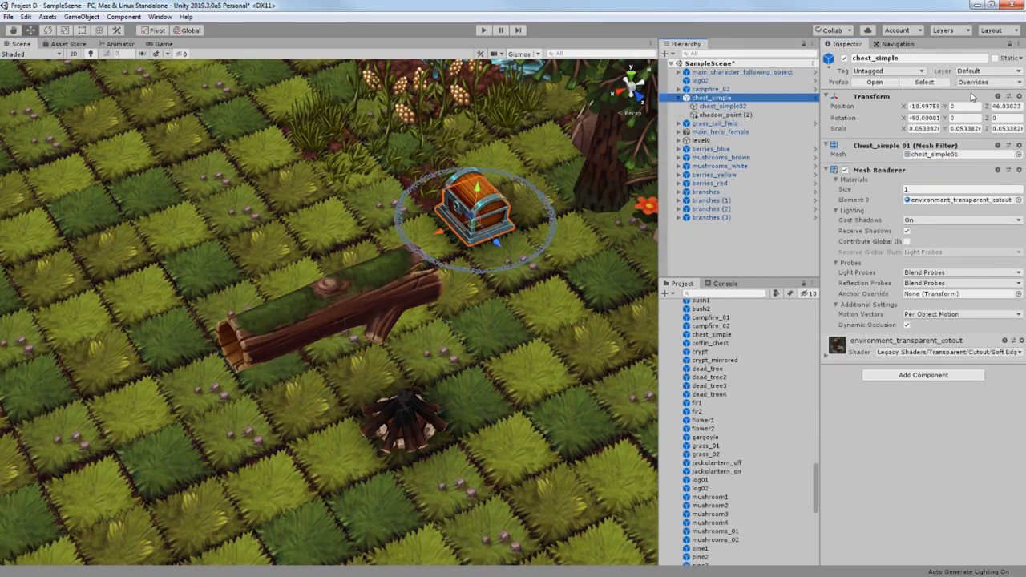
left_click(722, 89)
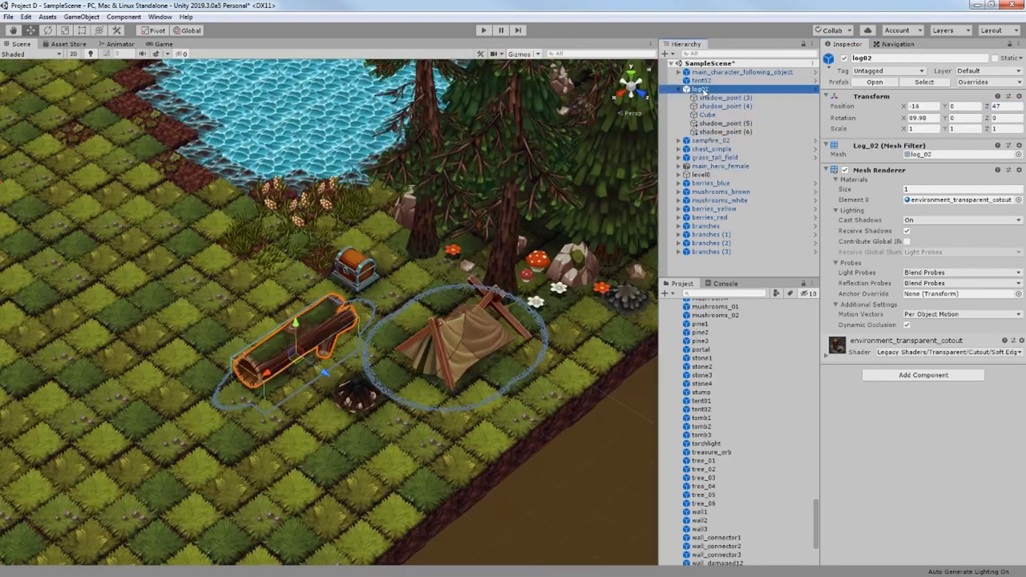
left_click(702, 80)
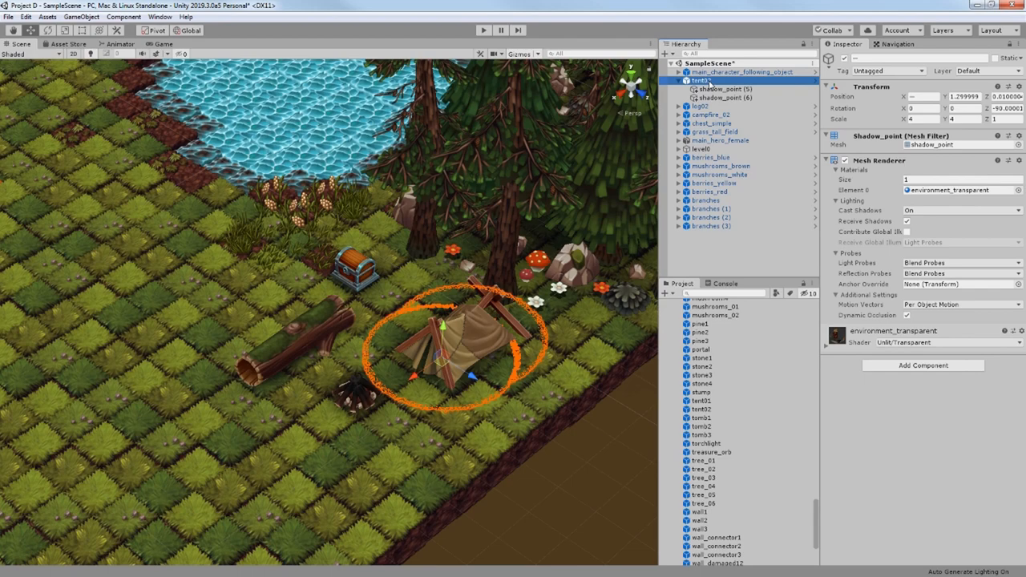
left_click(712, 122)
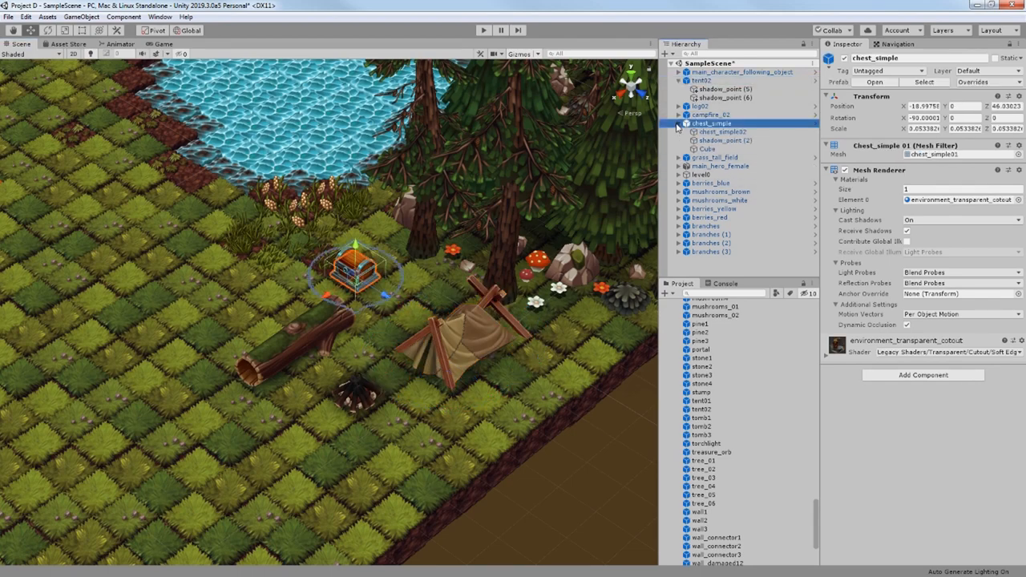
left_click(484, 30)
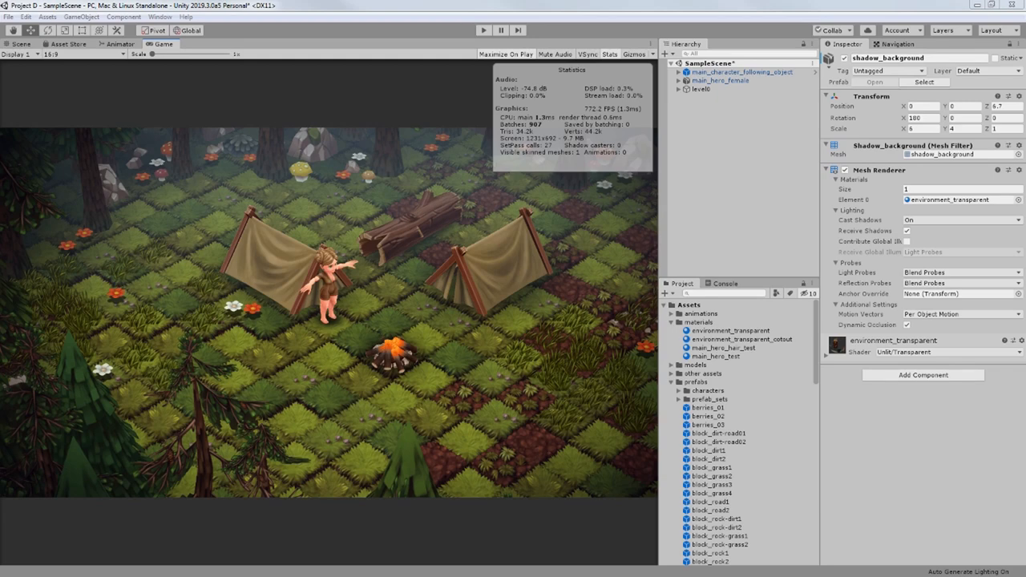
mouse_move(425, 166)
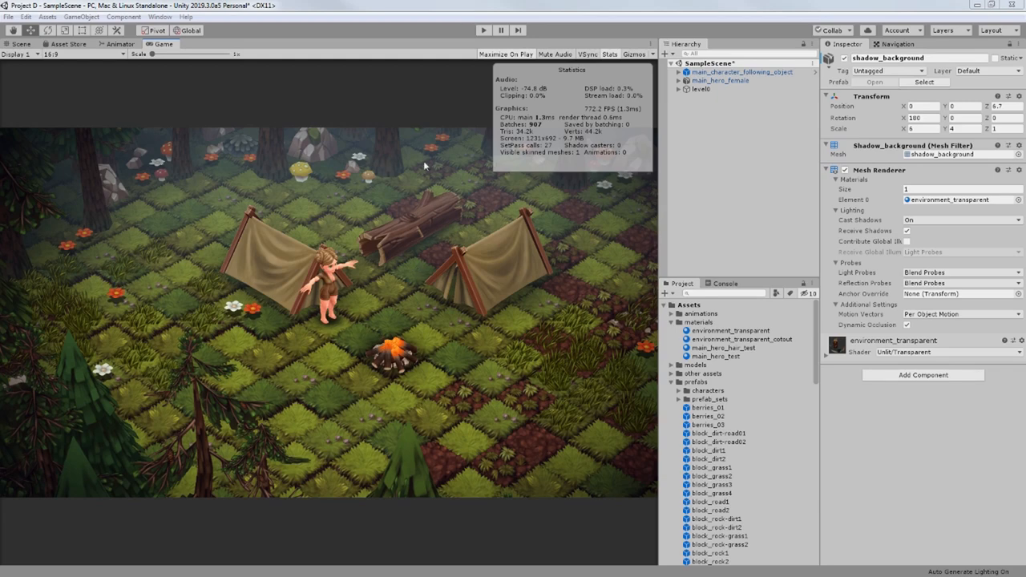